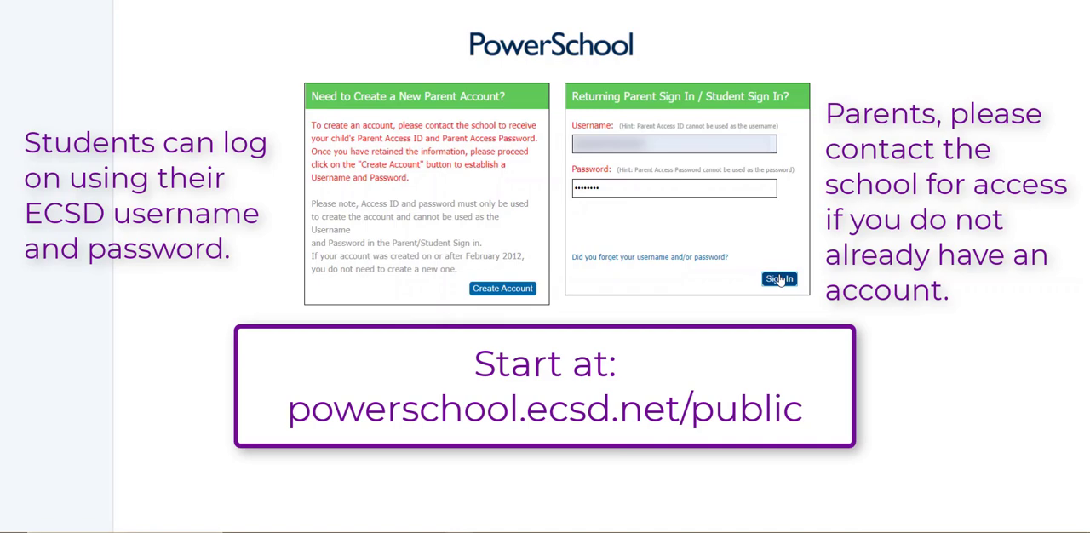
# Step: Sign in to the parent portal, landing on the first child's Grades and Attendance page
pyautogui.click(777, 280)
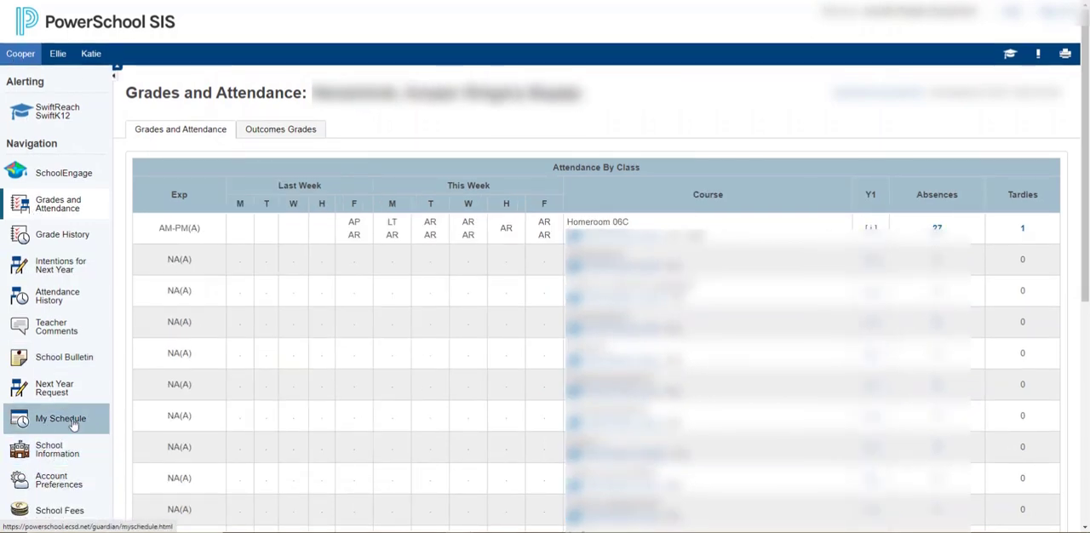
# Step: View the first child's weekly schedule via My Schedule, then switch to the third child's tab
pyautogui.click(59, 419)
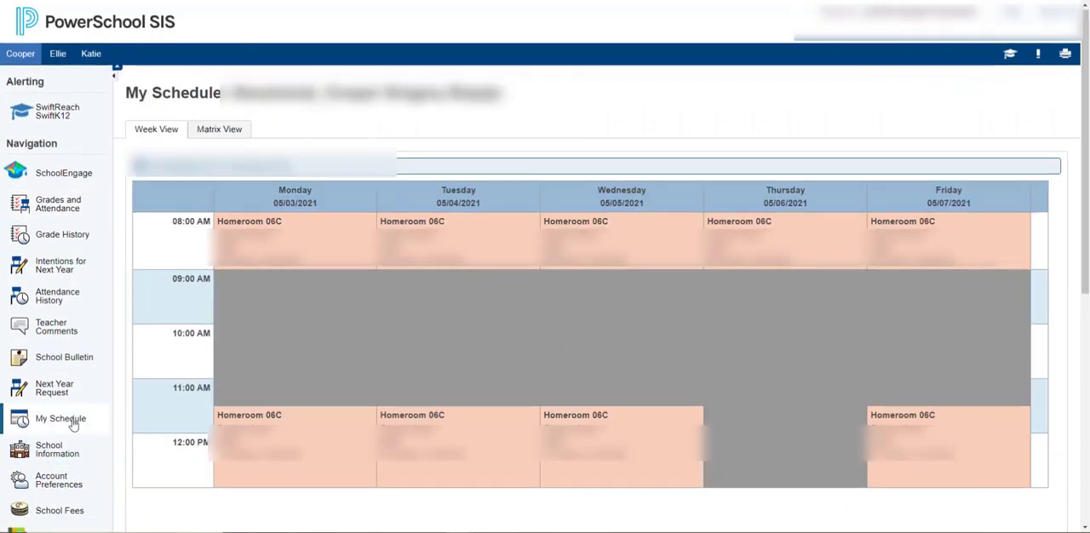
pyautogui.moveTo(918, 387)
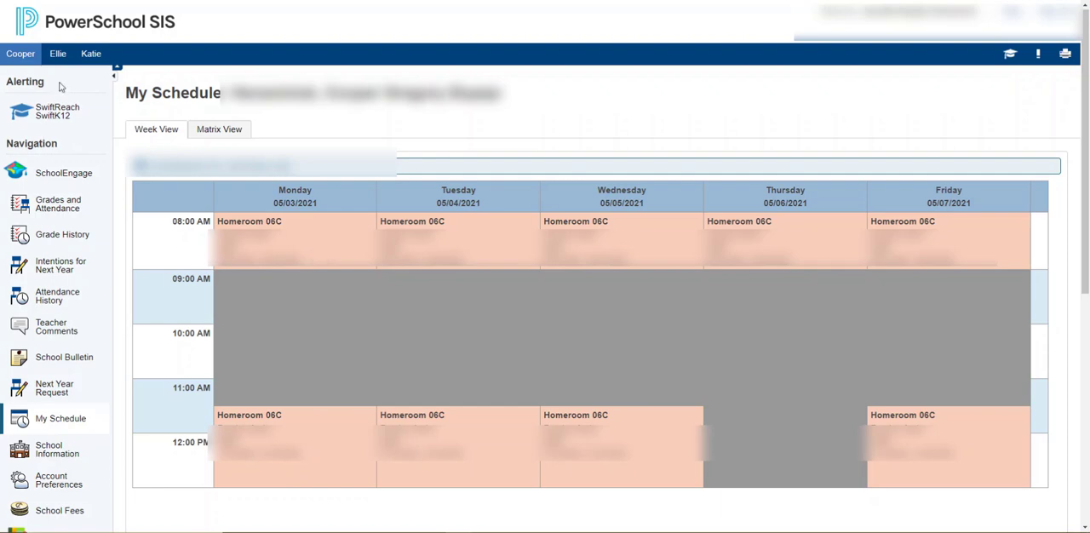
pyautogui.click(91, 52)
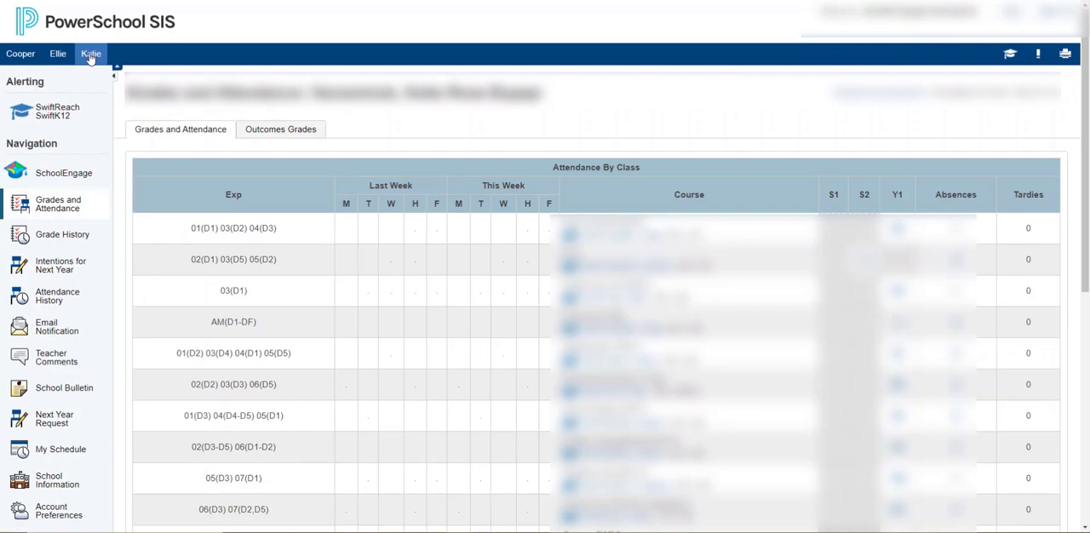